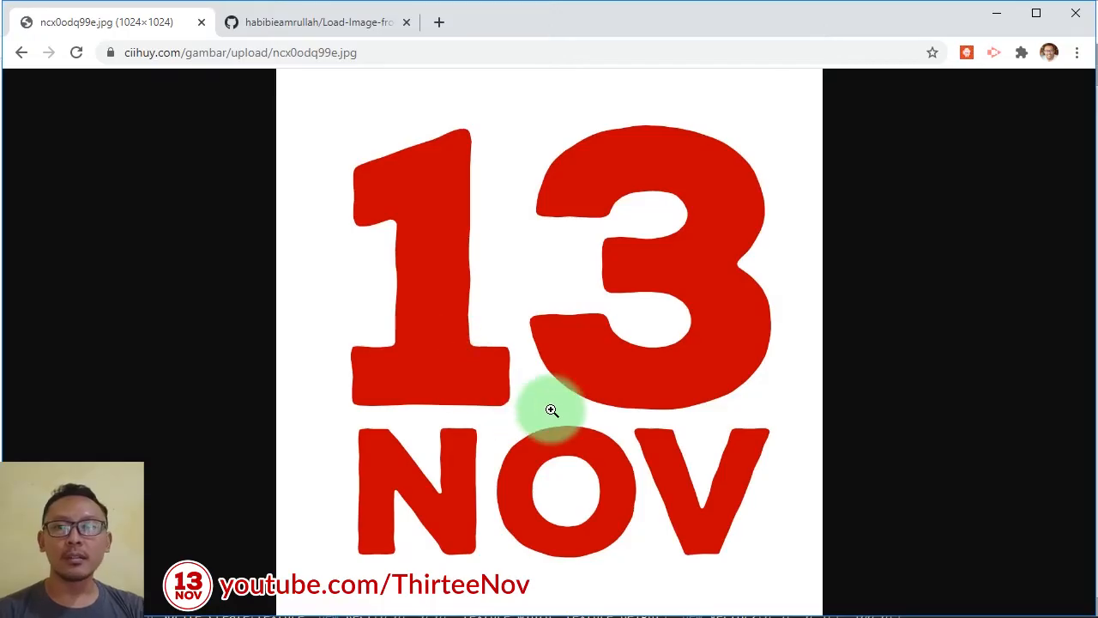
mouse_move(755, 420)
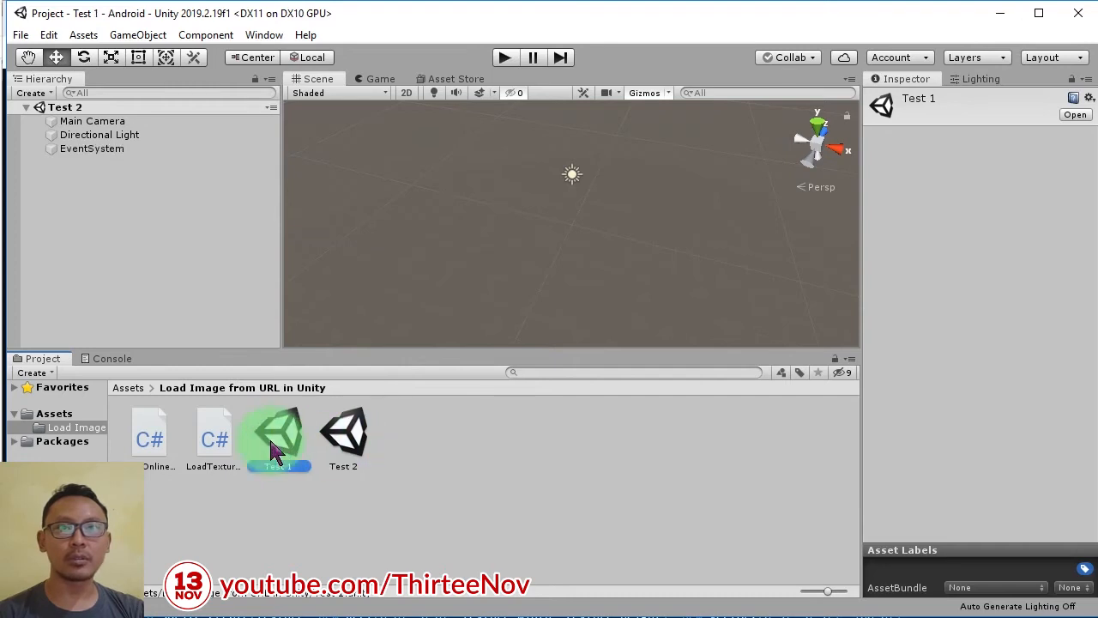
Open the Test 1 scene, which contains only a camera and a light
click(91, 148)
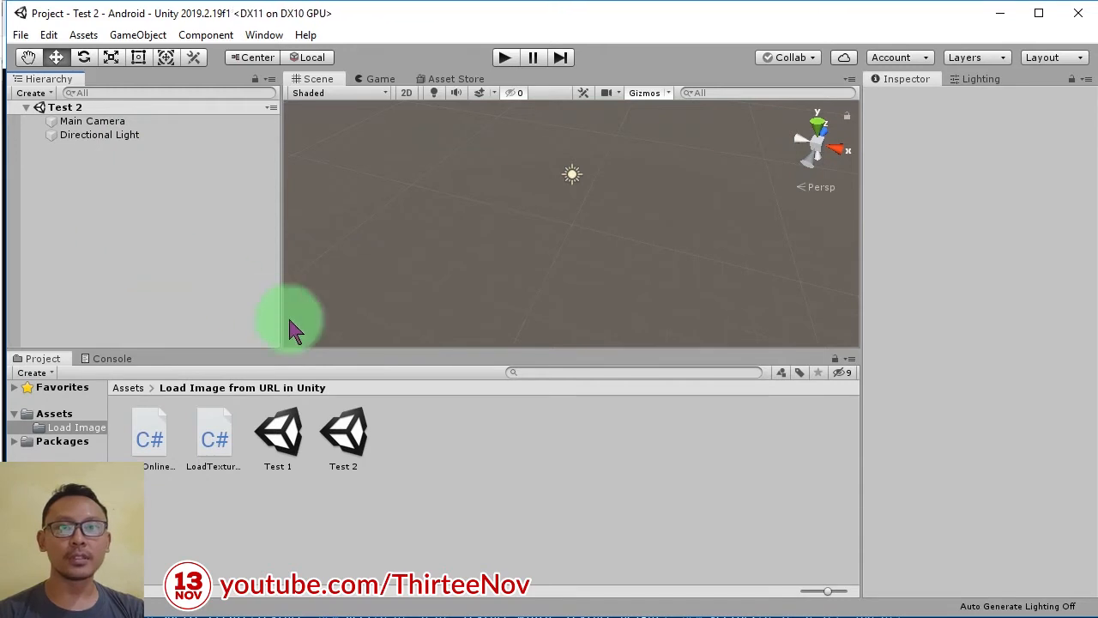
click(278, 433)
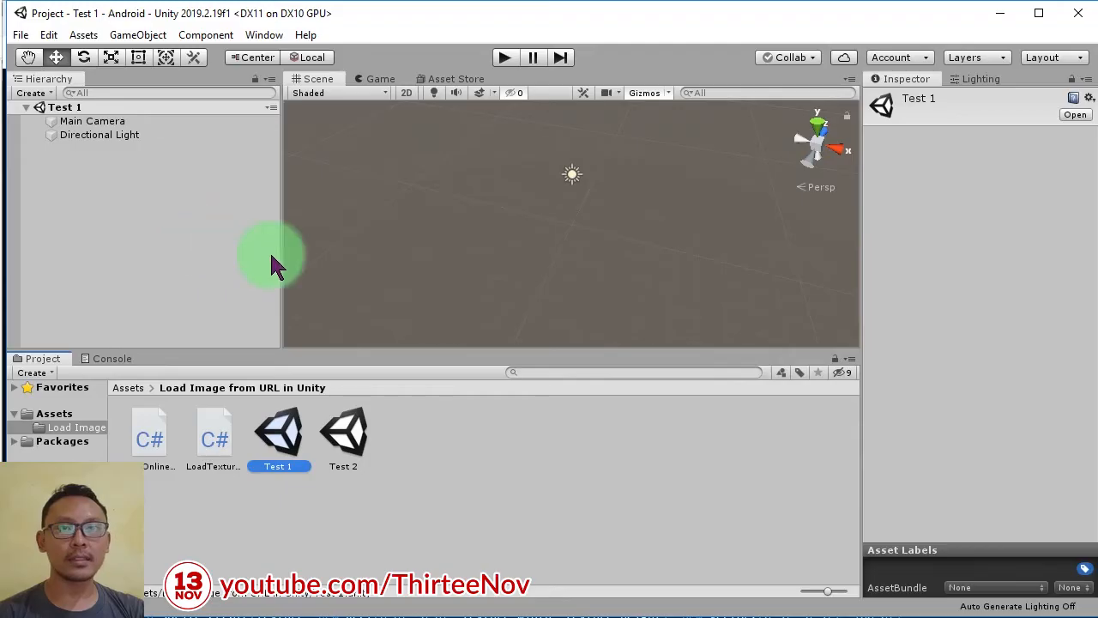
mouse_move(175, 215)
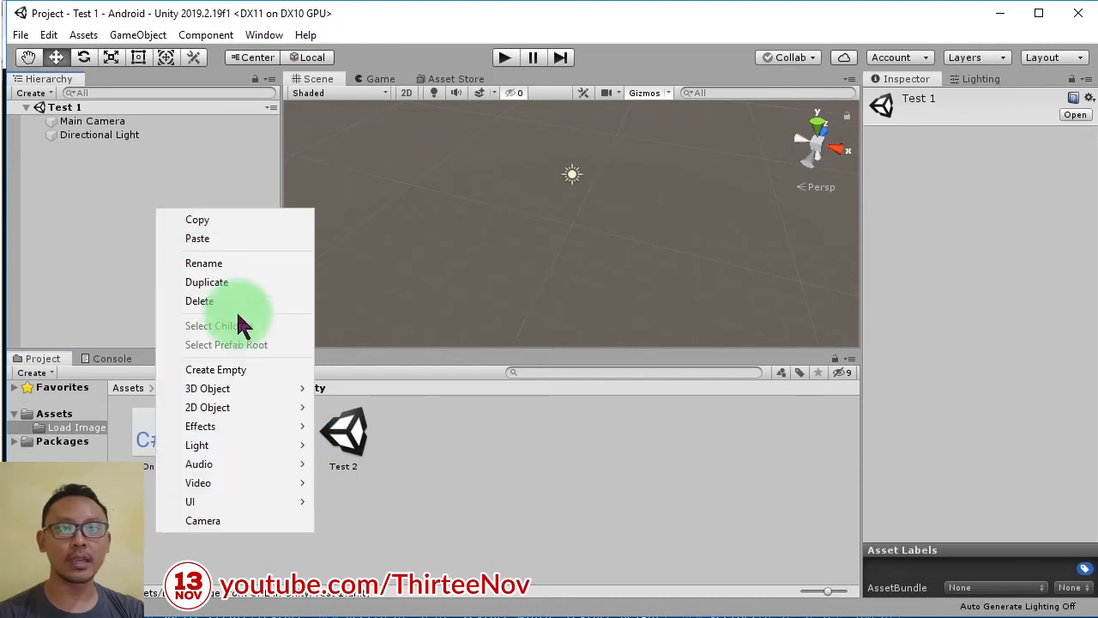
mouse_move(207, 388)
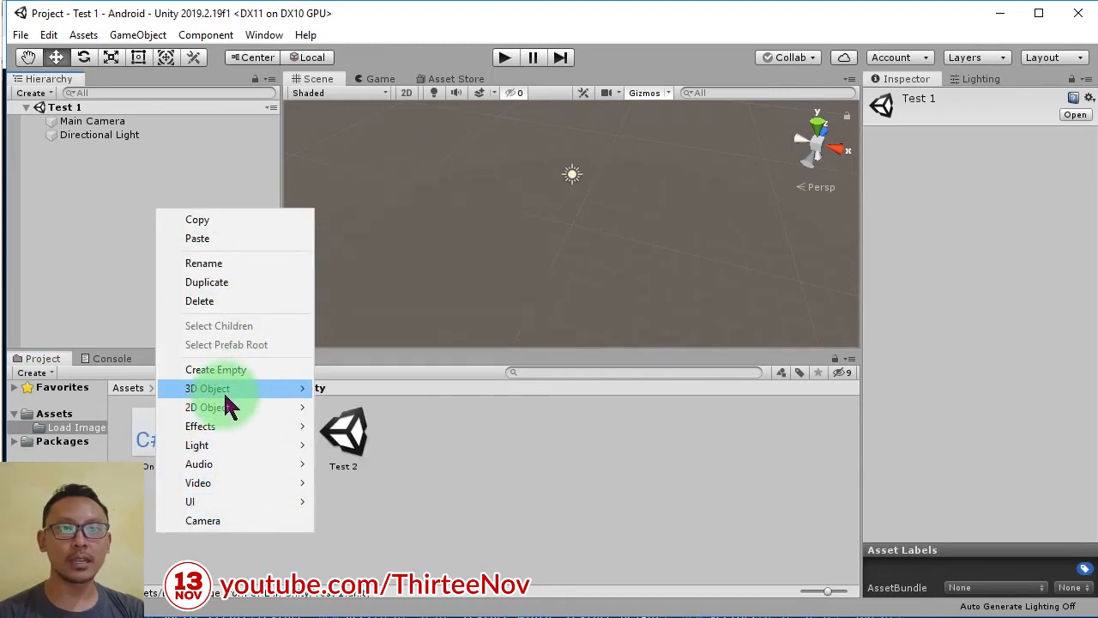
Create a Cube in the Hierarchy and attach the LoadTextureFromURL script to it
click(208, 387)
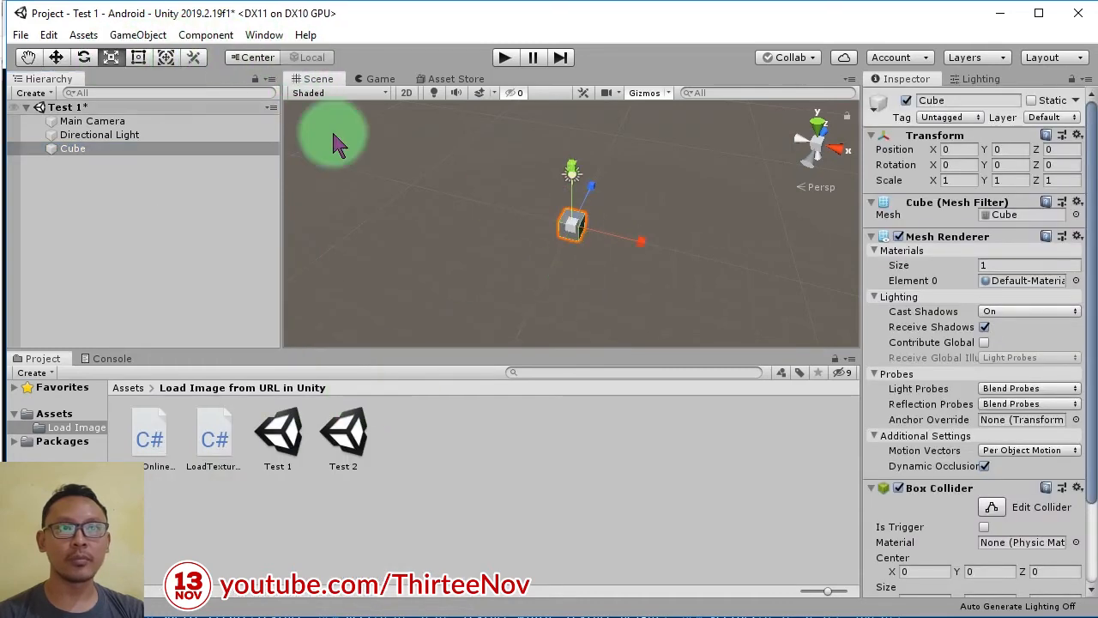
click(213, 432)
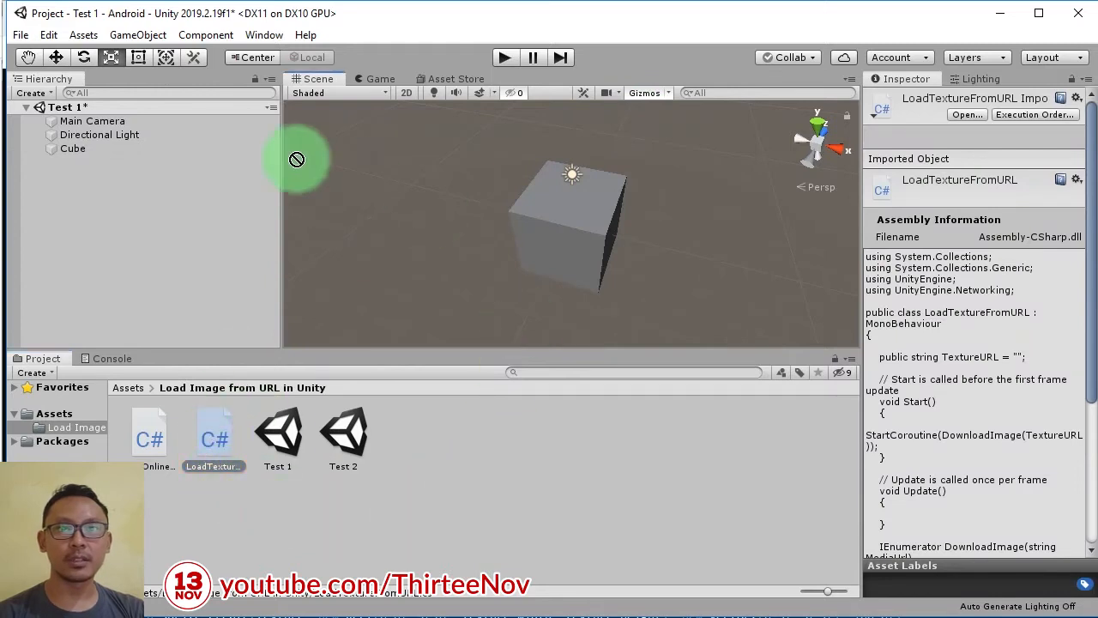
click(72, 148)
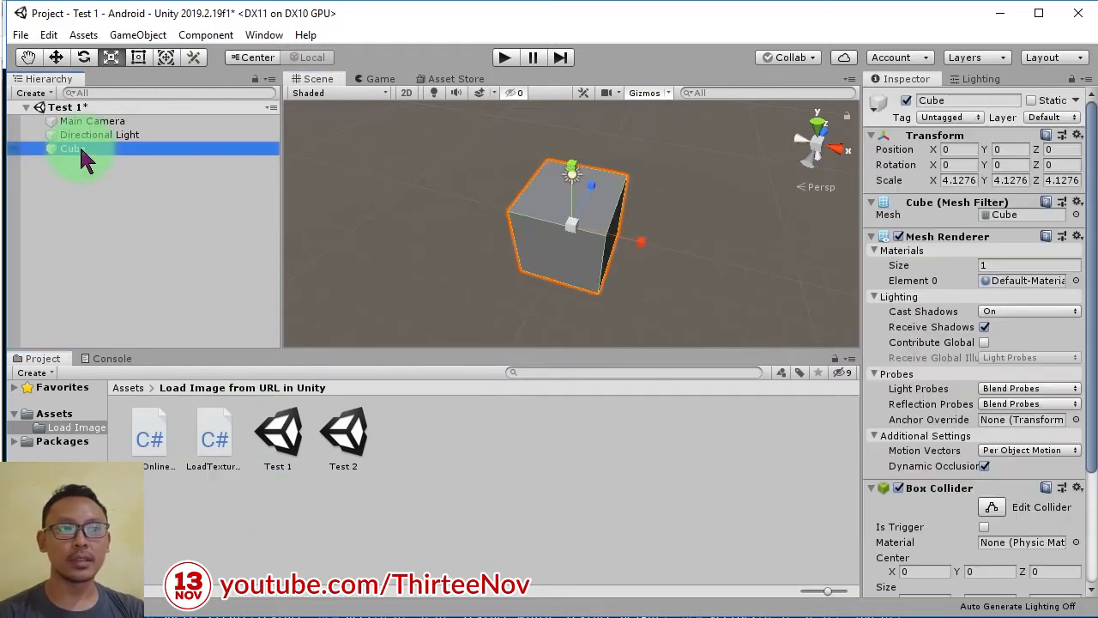
scroll(down, 3)
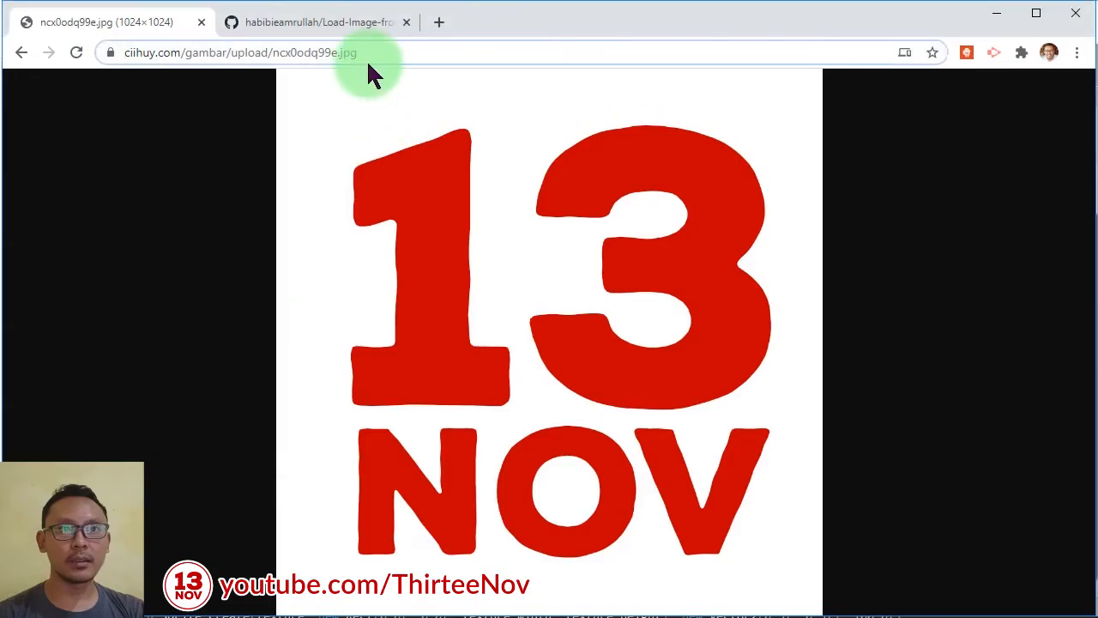
Copy the 13 NOV image address from Chrome into the cube's Texture URL field
right_click(369, 51)
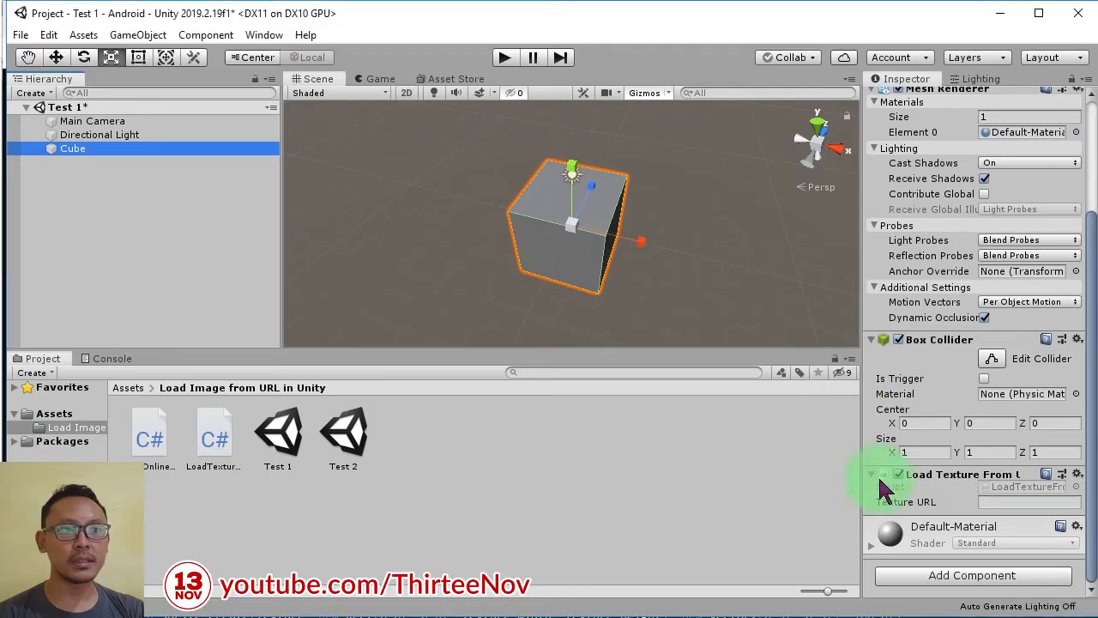
click(872, 473)
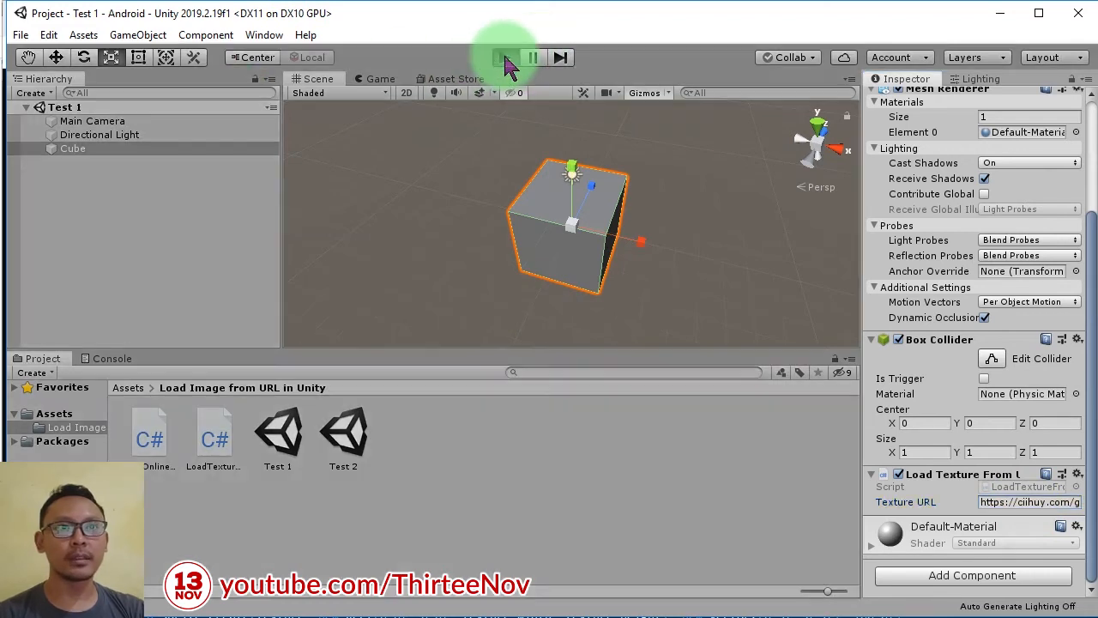
Play Test 1 to show the 13 NOV image on the cube, stop, and open Test 2
click(505, 59)
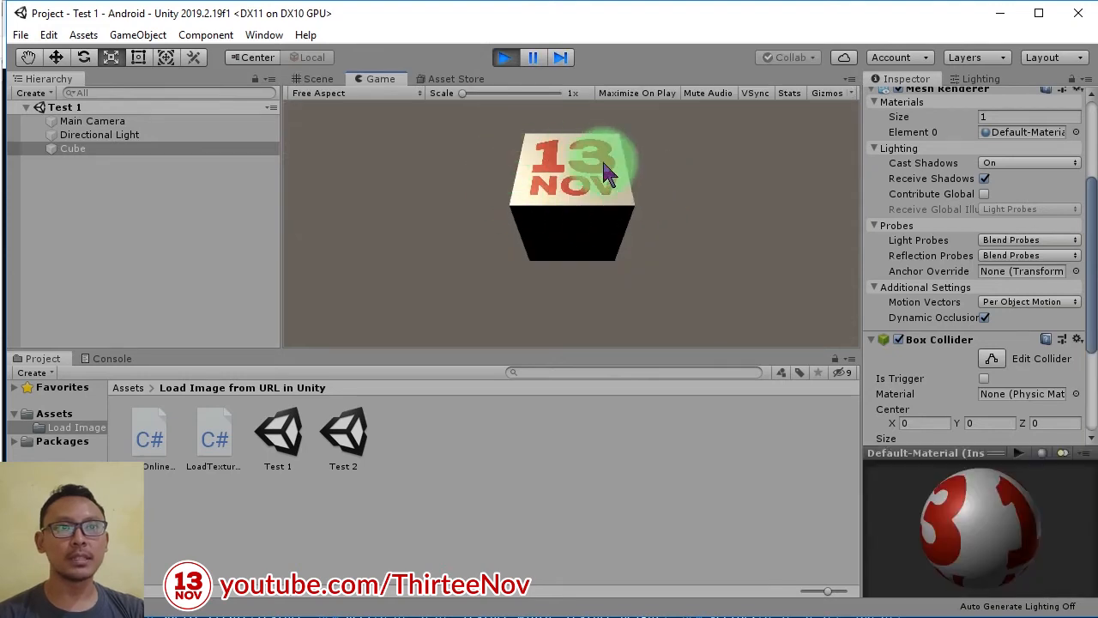
click(320, 79)
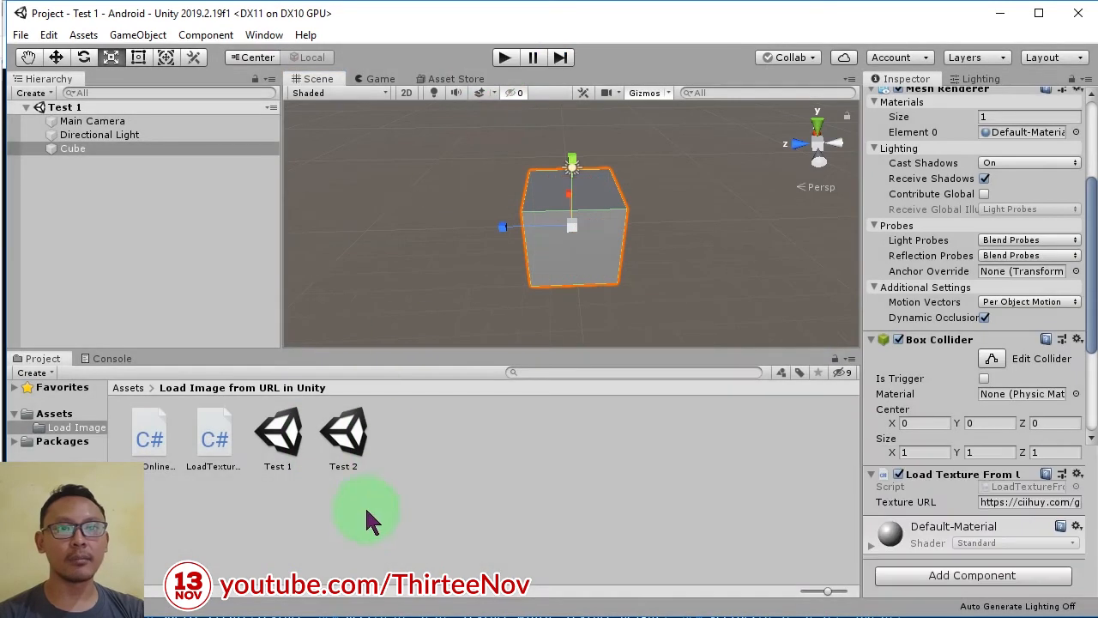
click(343, 432)
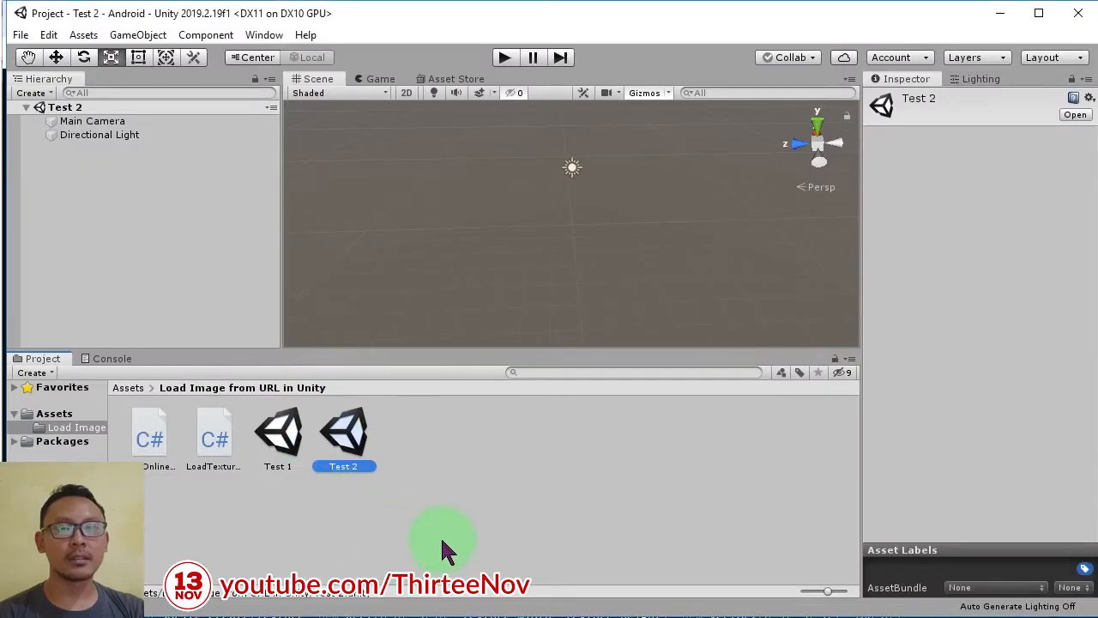
Add a UI Image anchored at canvas centre, sized 300 by 300, with the LoadOnlineImageToCanvas script
click(95, 186)
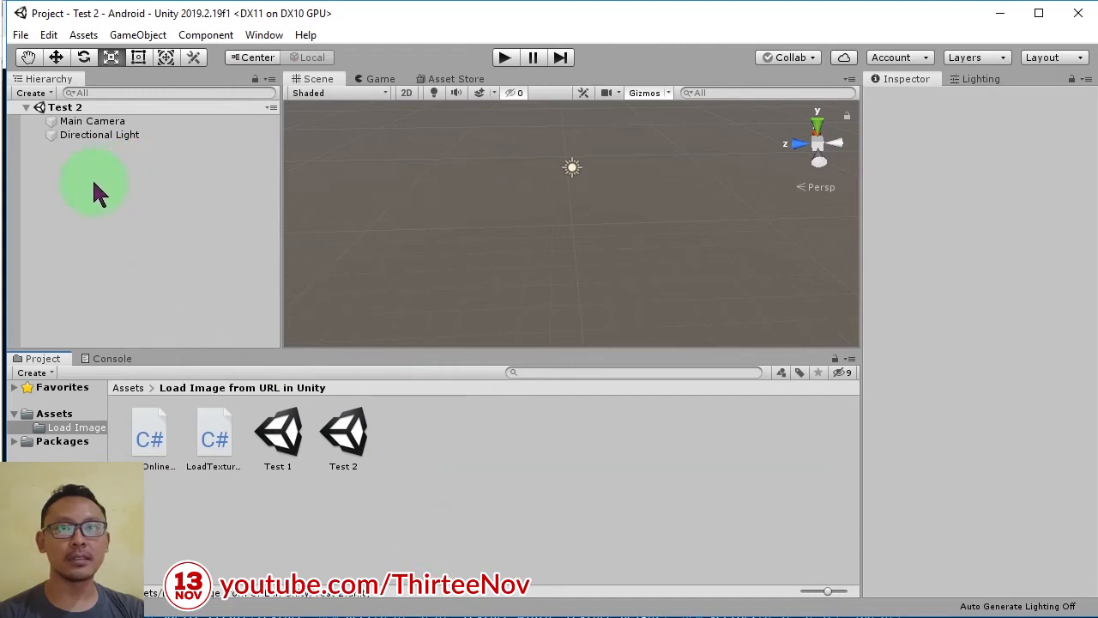
right_click(95, 185)
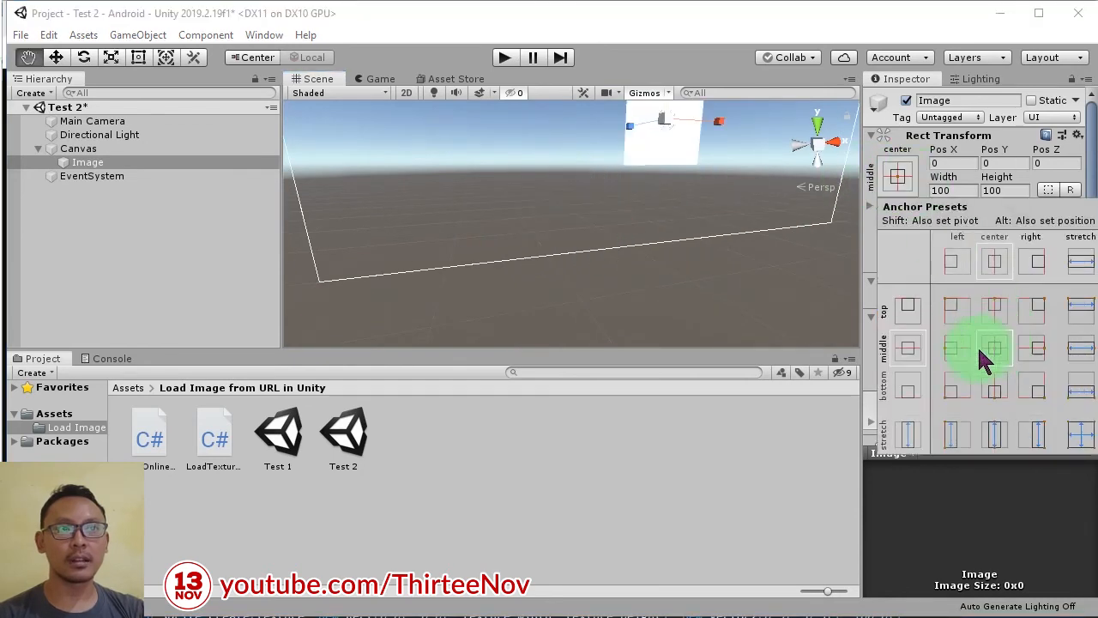
click(993, 347)
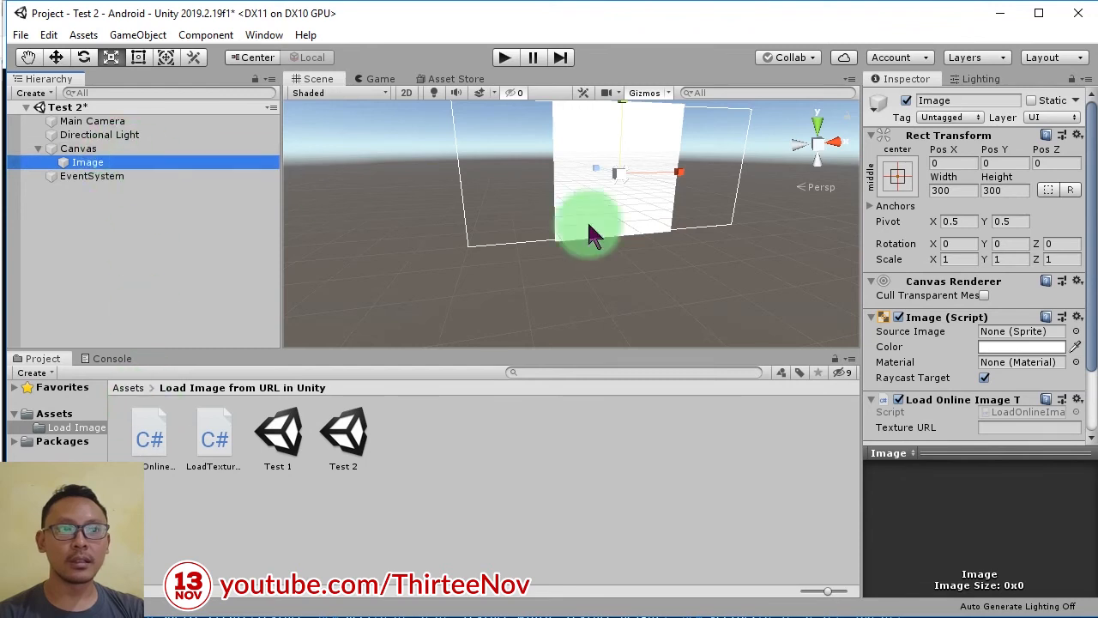
Paste the 13 NOV image address into the UI Image's Texture URL field
scroll(down, 3)
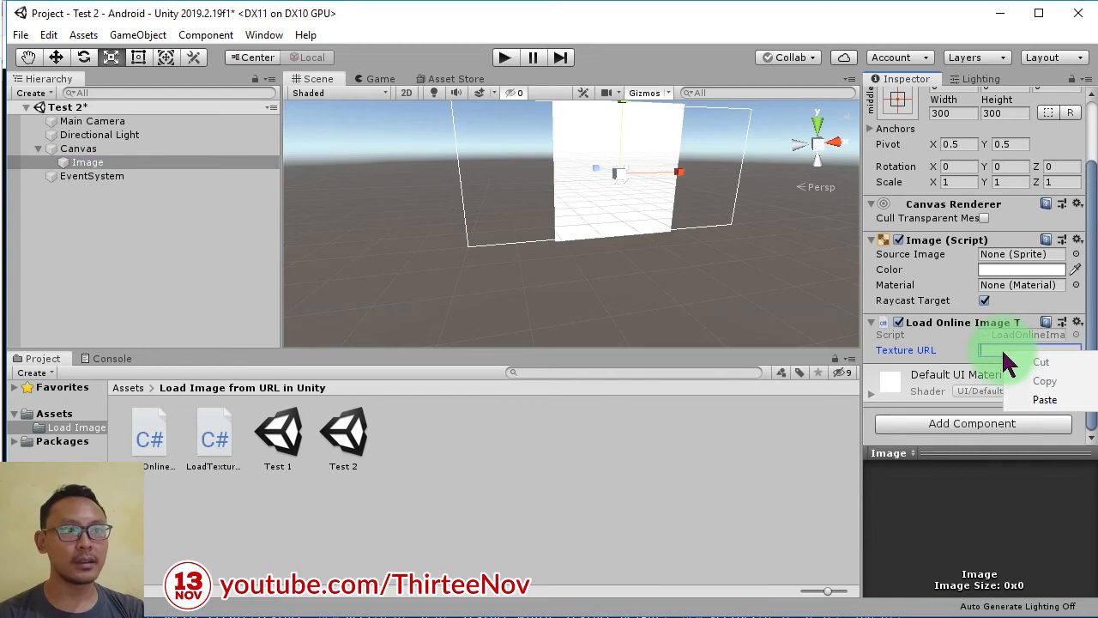
click(1043, 400)
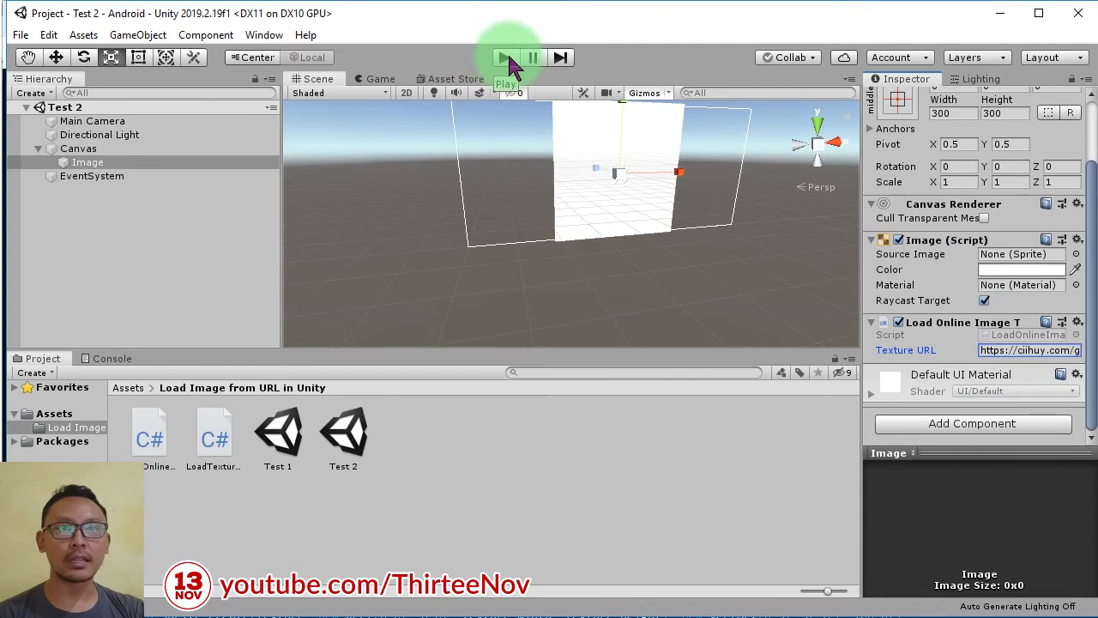
Play Test 2 so the UI Image fills with the 13 NOV picture, then inspect the Canvas
click(501, 58)
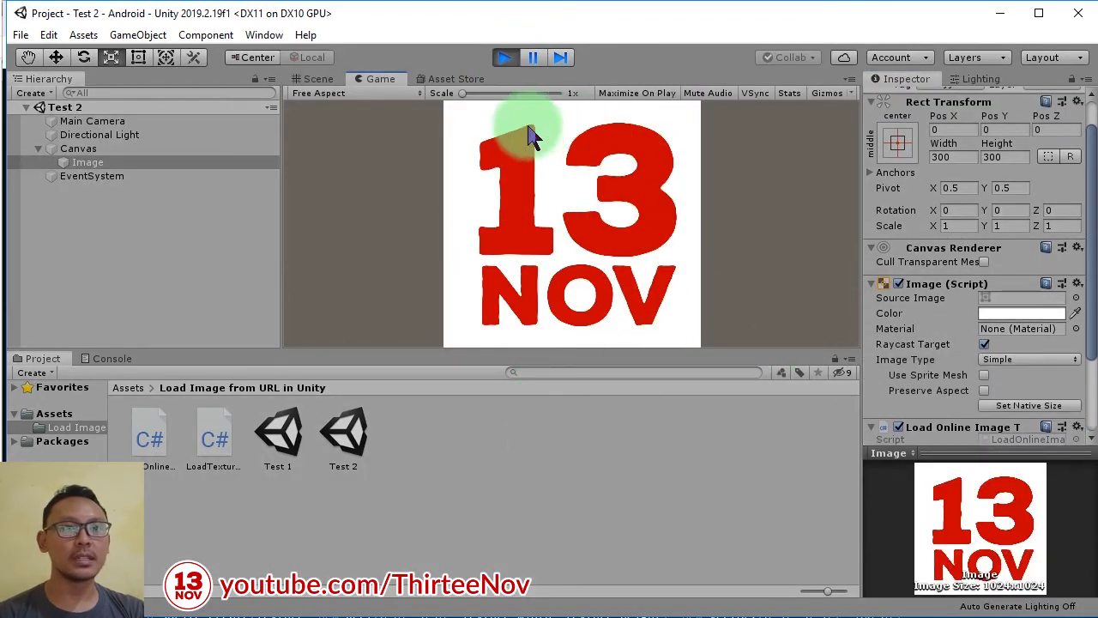
click(316, 79)
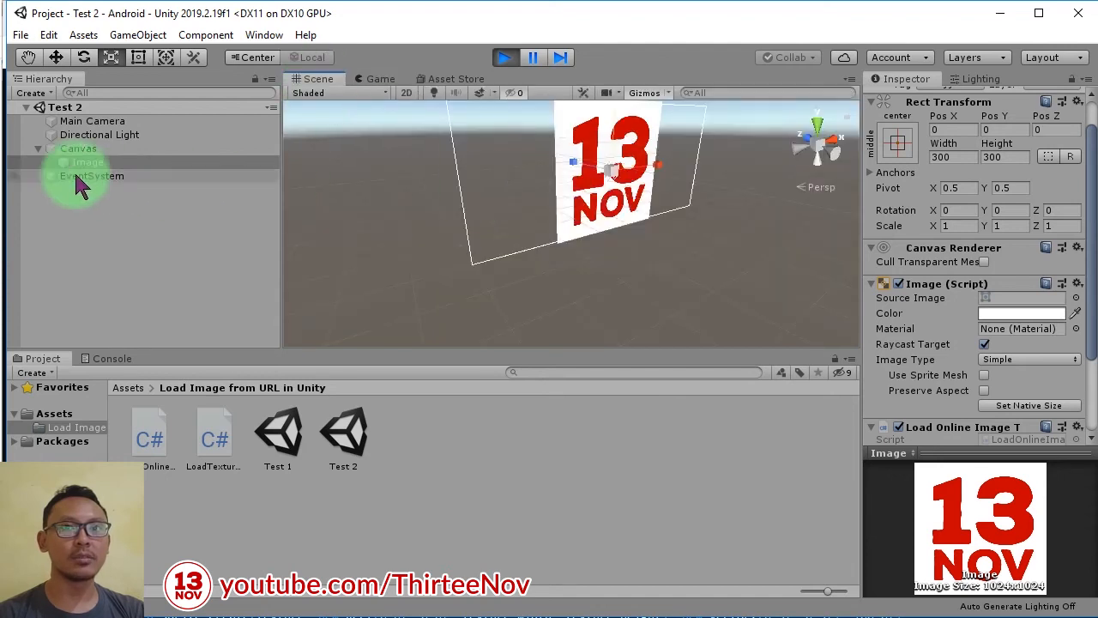
click(79, 147)
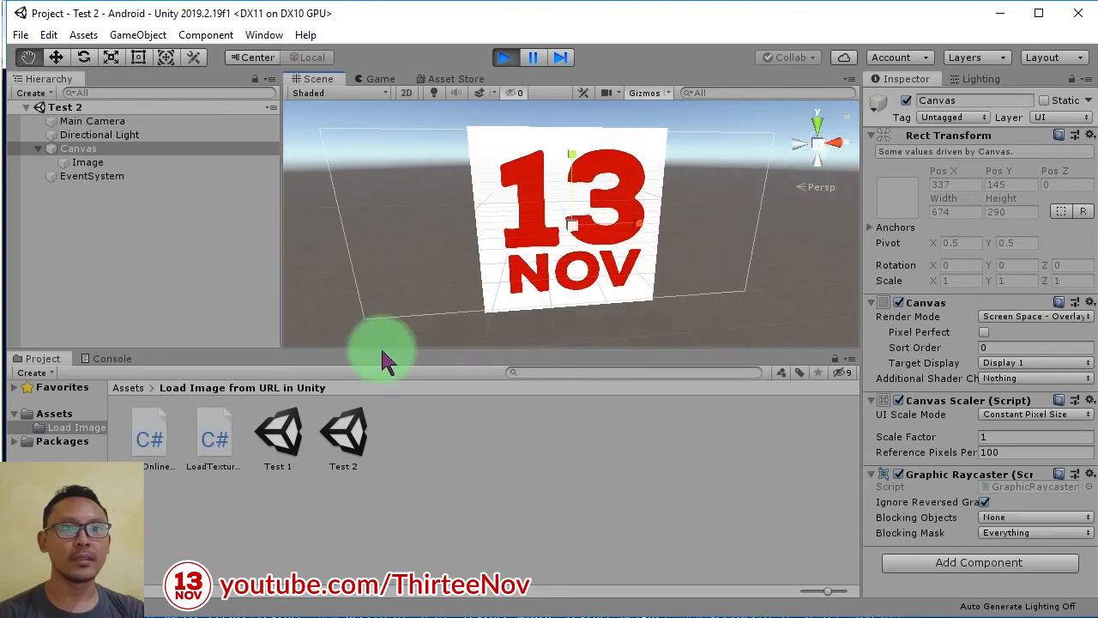
click(505, 58)
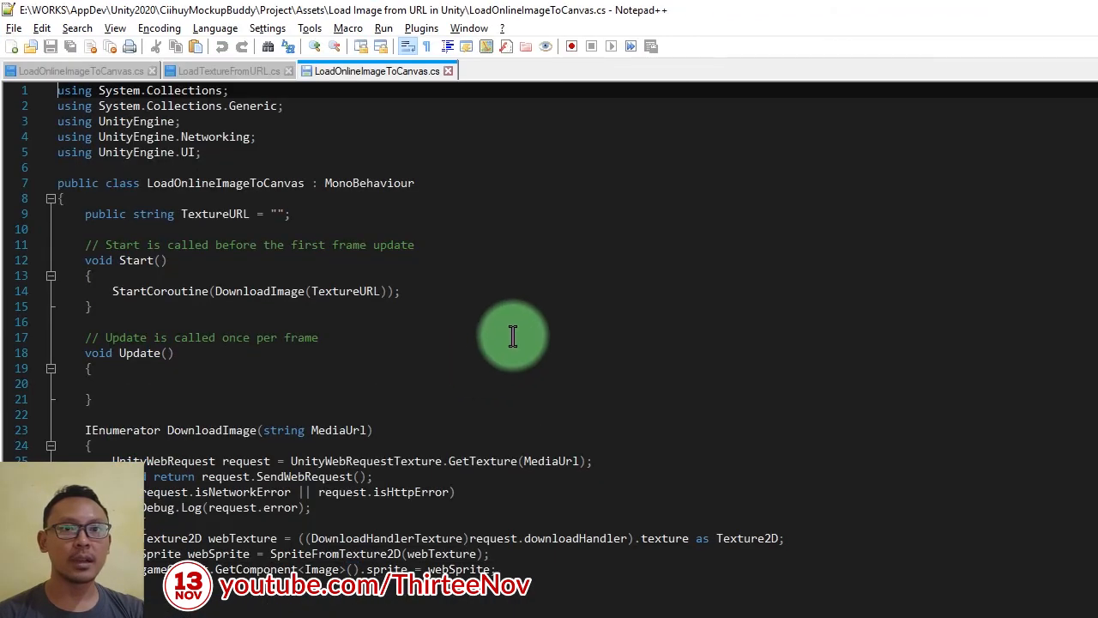
Scroll through LoadOnlineImageToCanvas.cs in Notepad++ and return to Chrome
scroll(down, 3)
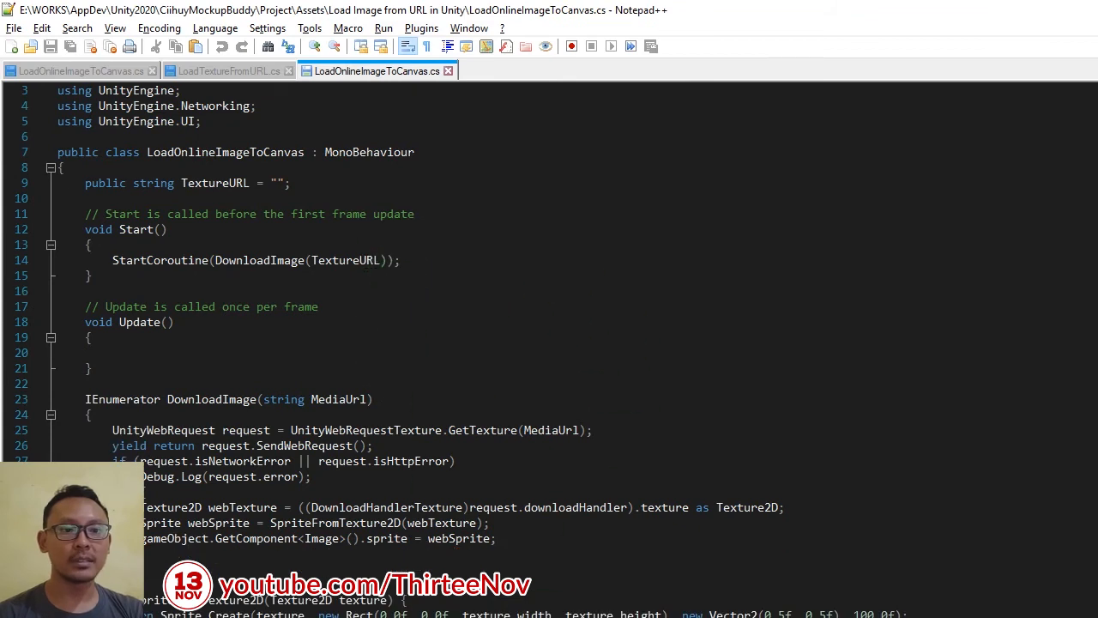
mouse_move(220, 440)
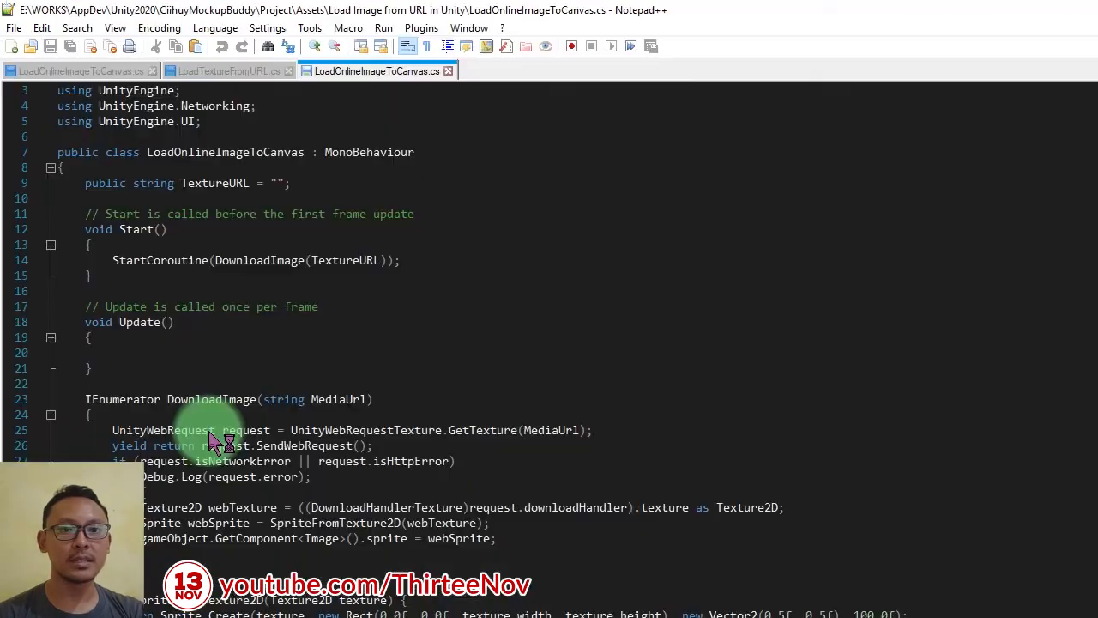
click(523, 70)
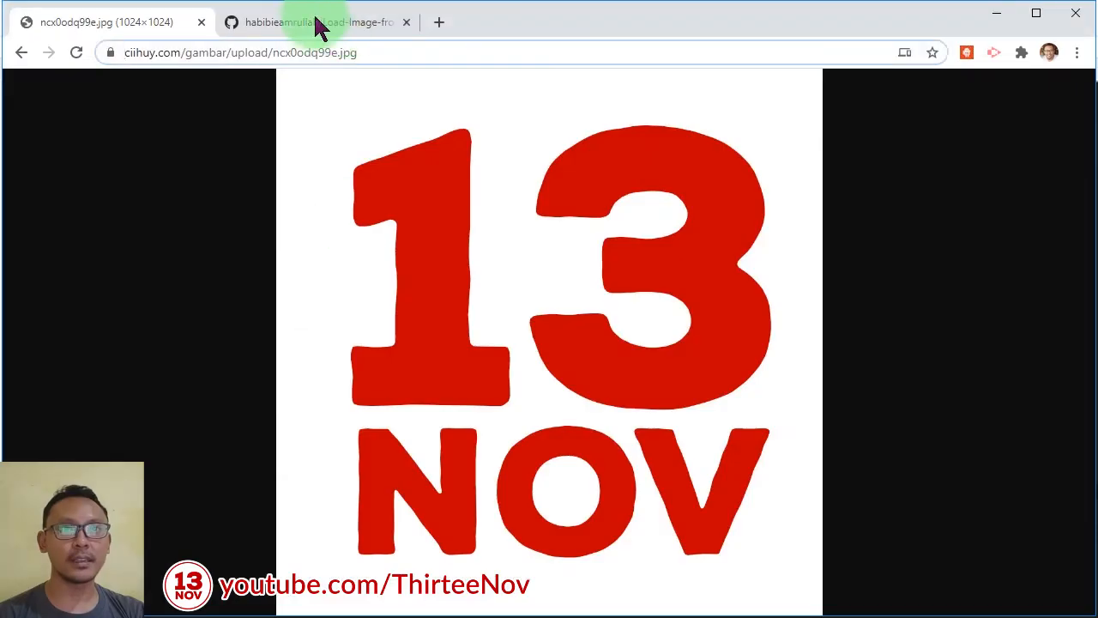
Switch to the Load-Image-from-URL-in-Unity GitHub repository tab listing both scripts
click(317, 20)
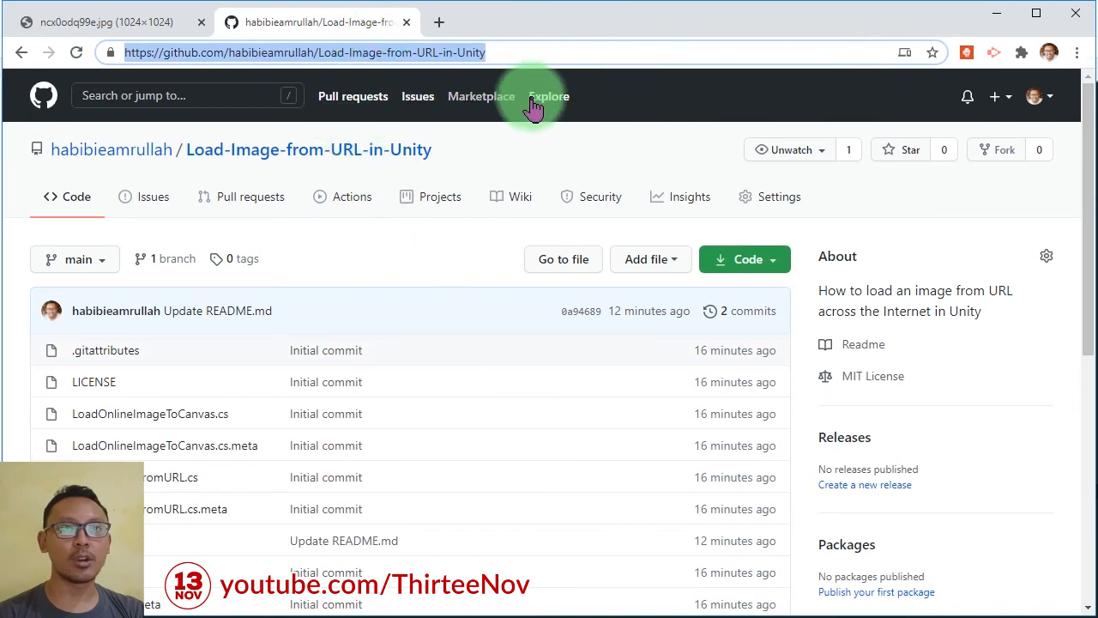
mouse_move(633, 550)
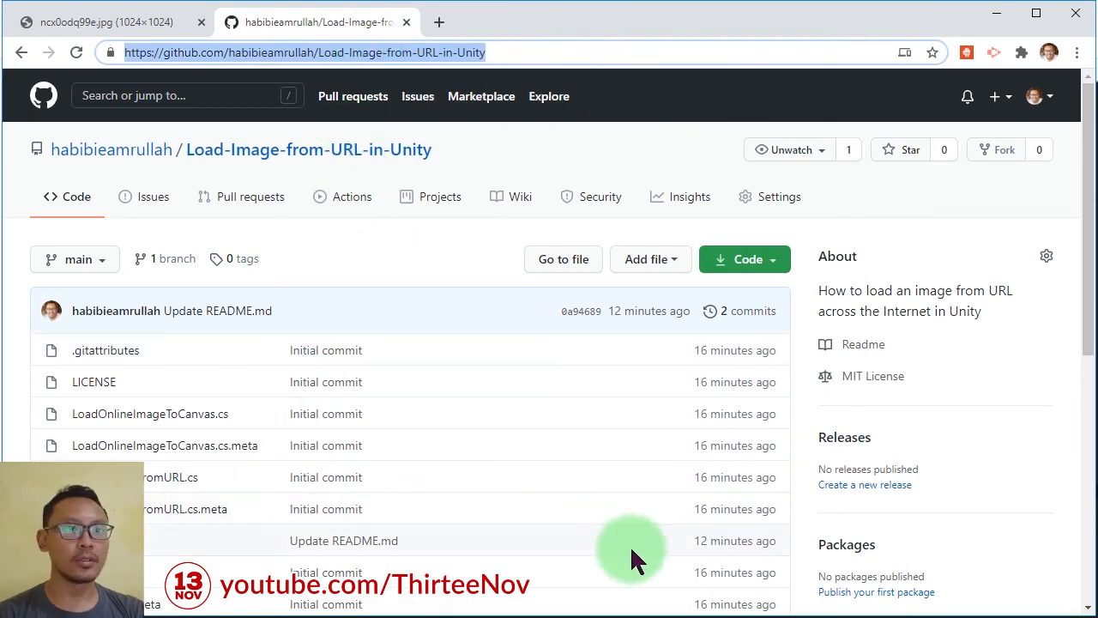
mouse_move(275, 391)
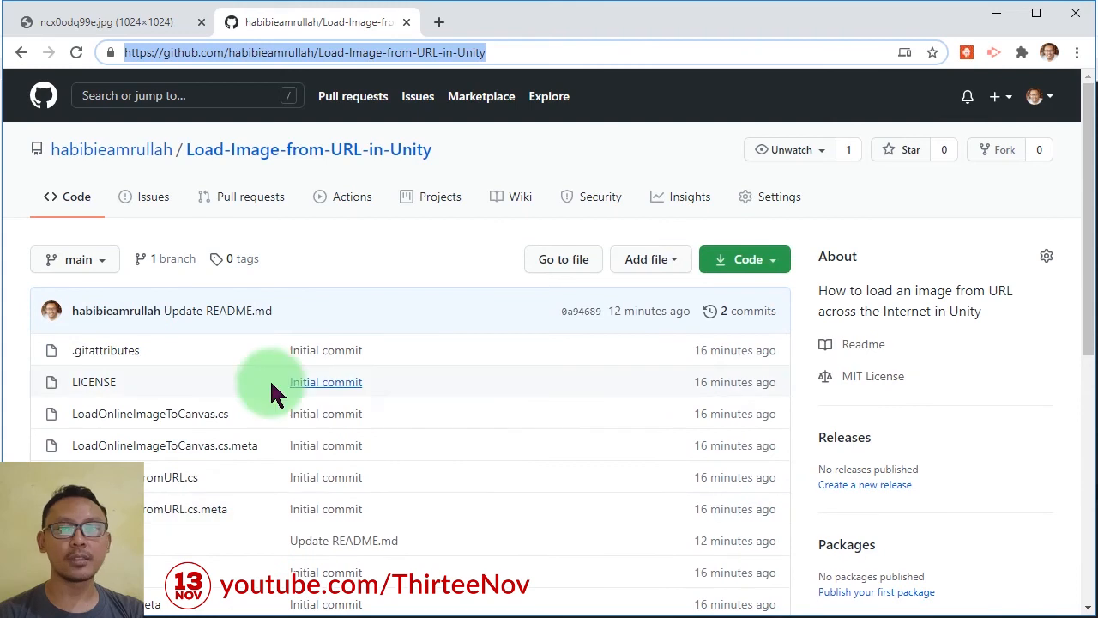
mouse_move(335, 467)
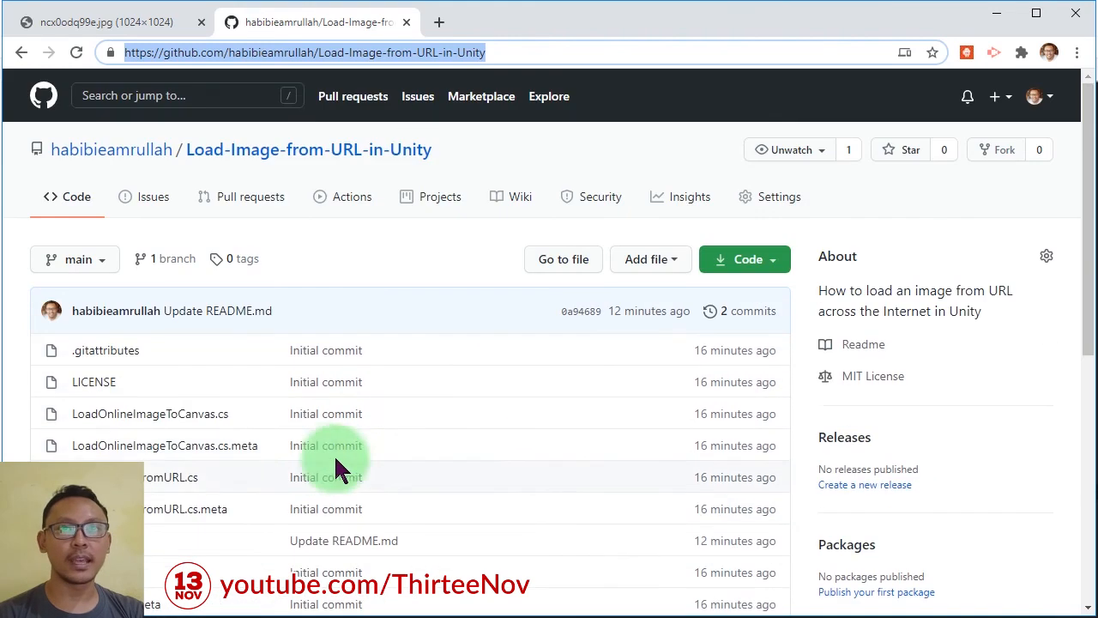
mouse_move(408, 322)
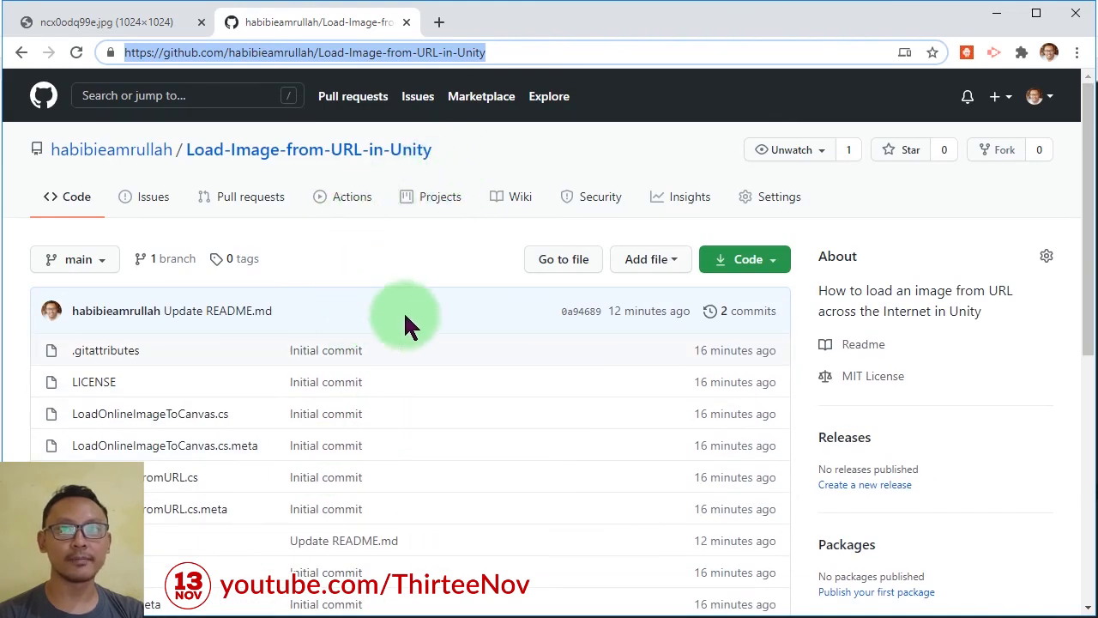